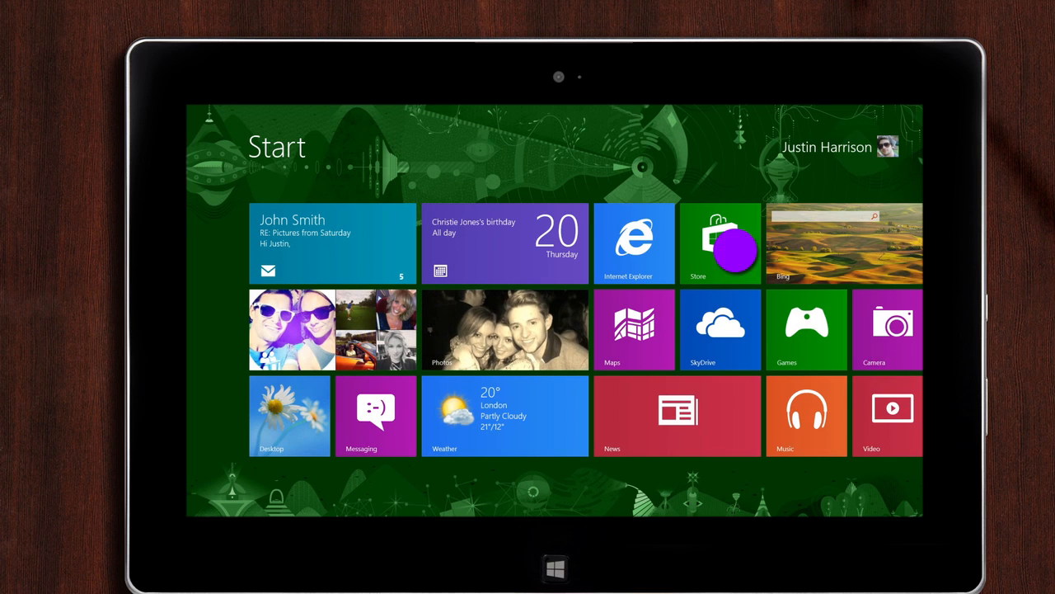
# - Launch the Windows Store from its Start screen tile to show Spotlight and Surface picks
pyautogui.click(721, 243)
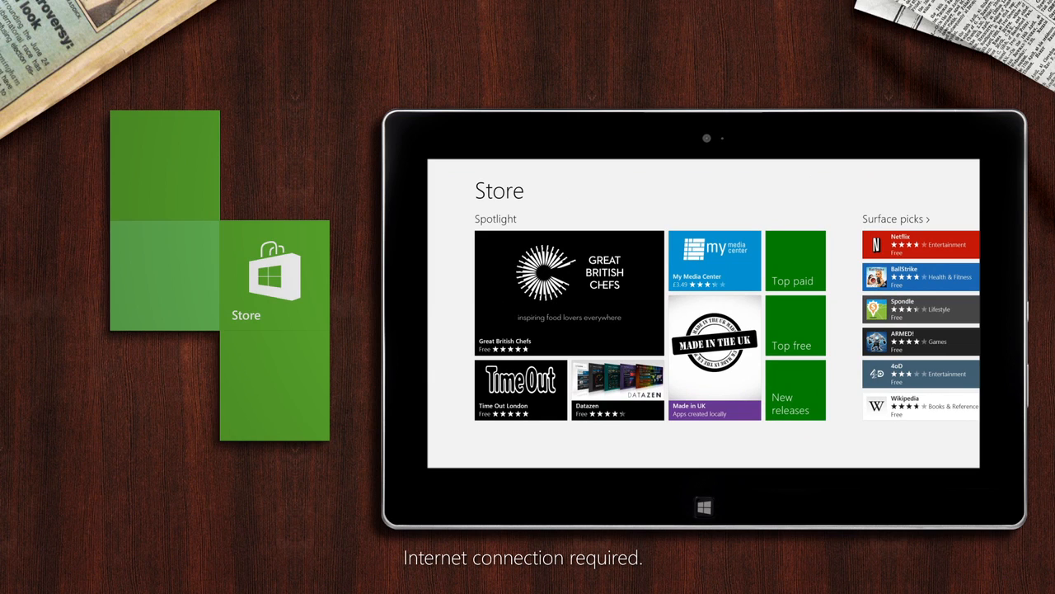